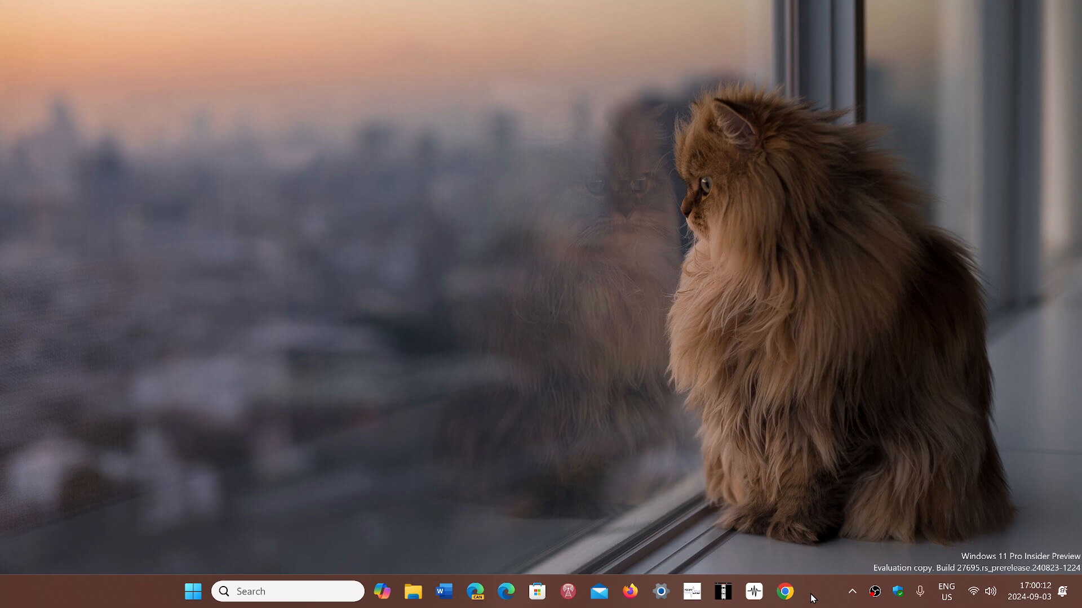
mouse_move(442, 421)
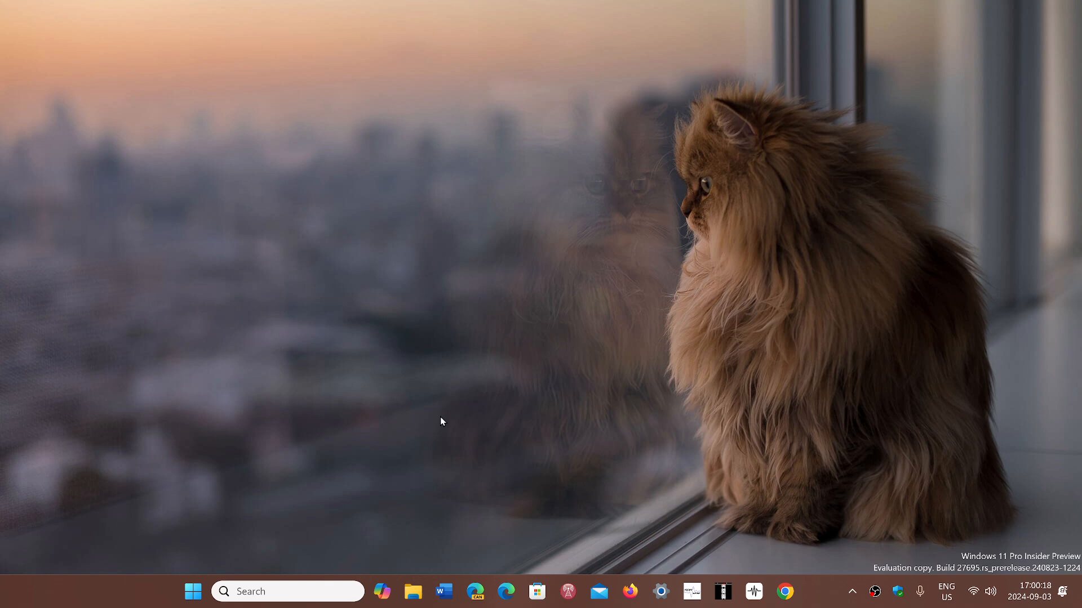
Step: Show the System page in Windows Settings, then minimize the window to reveal the desktop
click(660, 591)
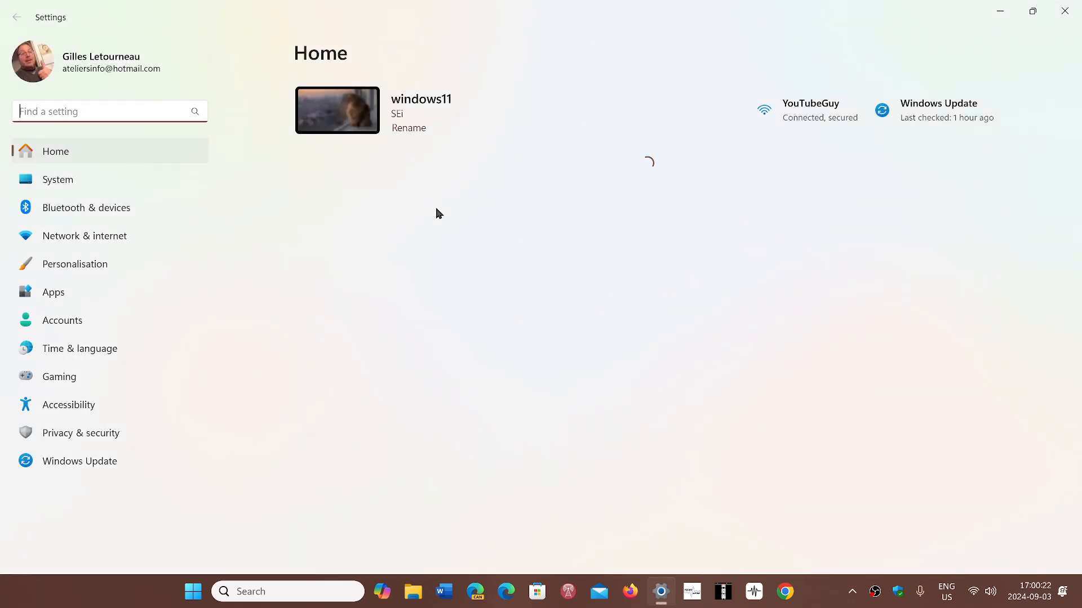
click(57, 179)
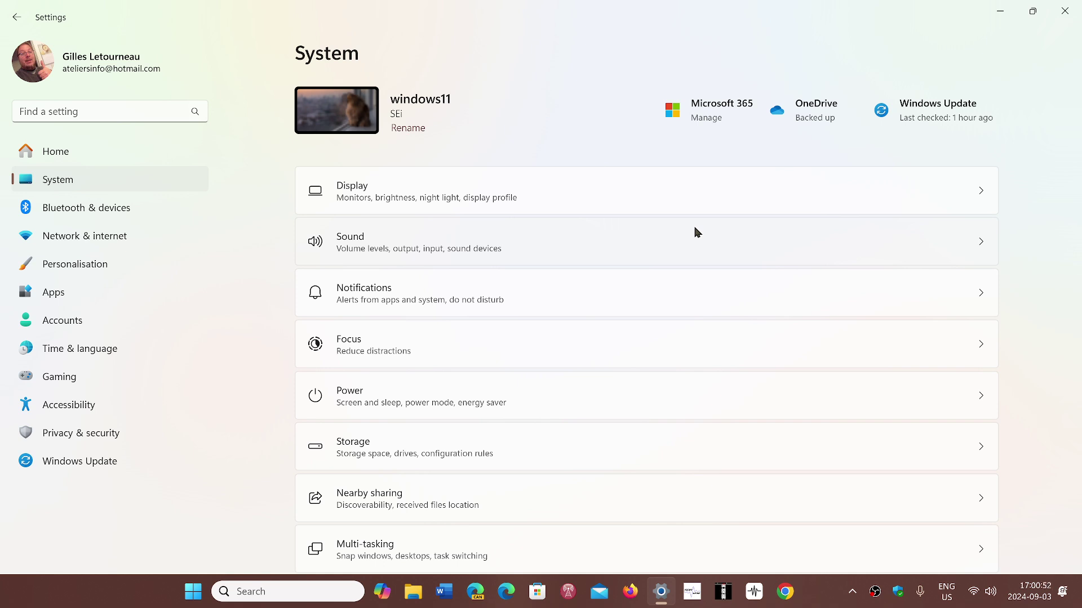
mouse_move(820, 578)
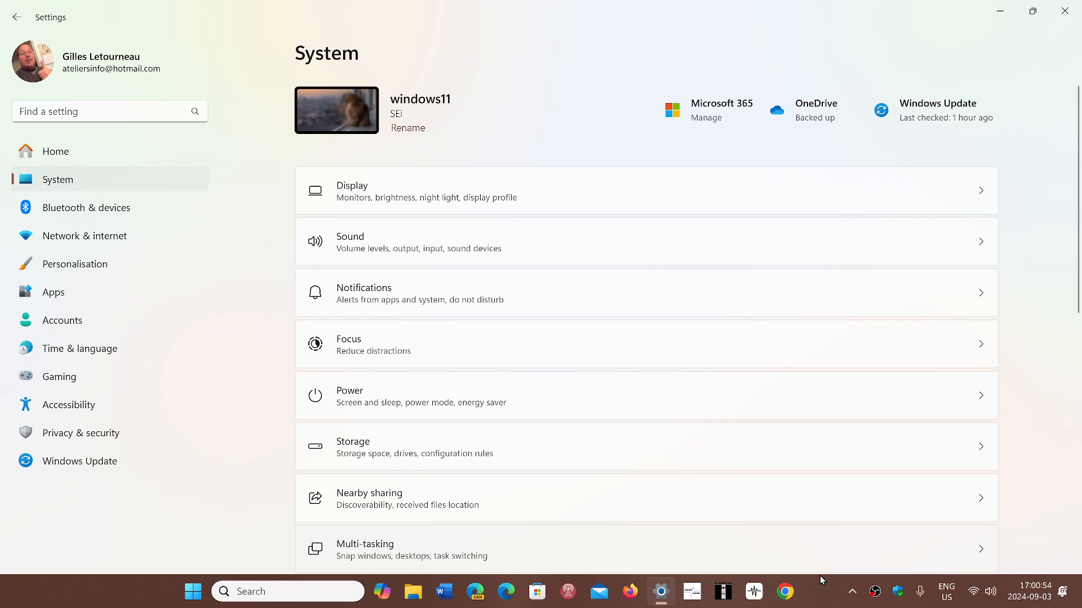
mouse_move(809, 602)
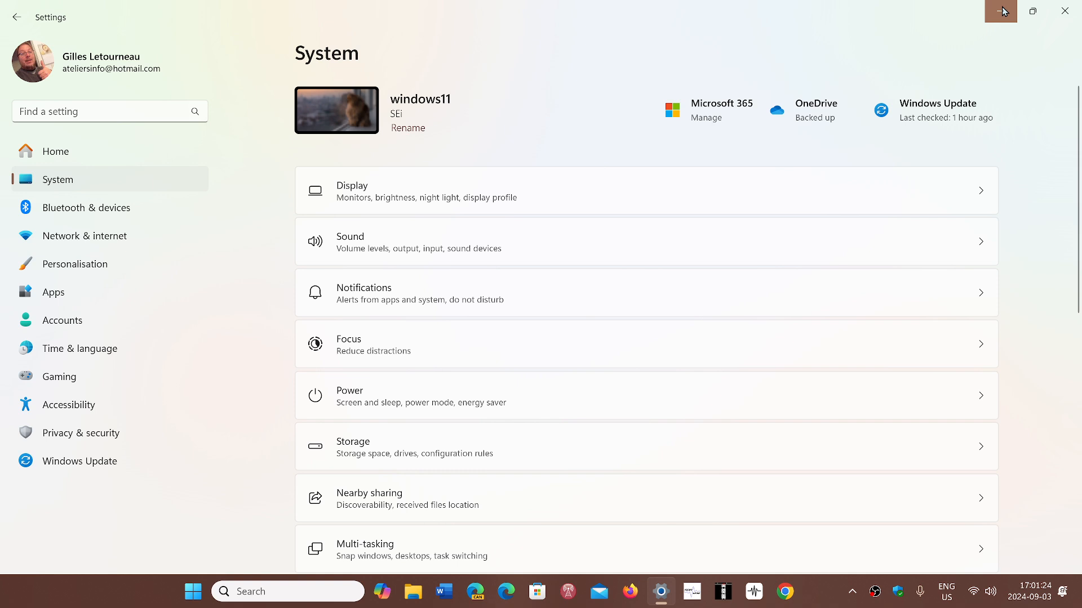
click(999, 10)
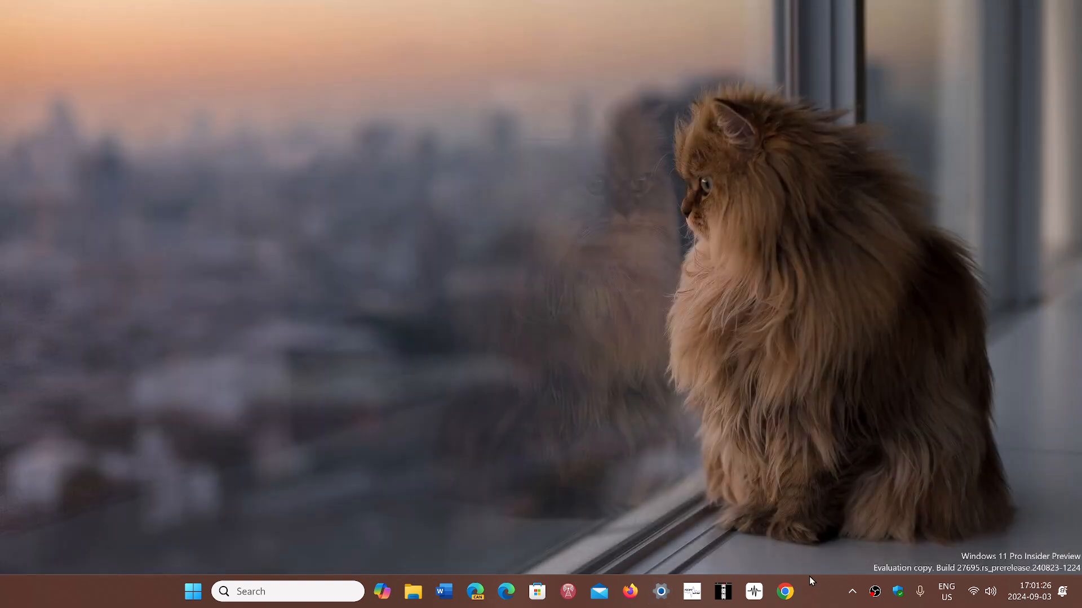
mouse_move(820, 602)
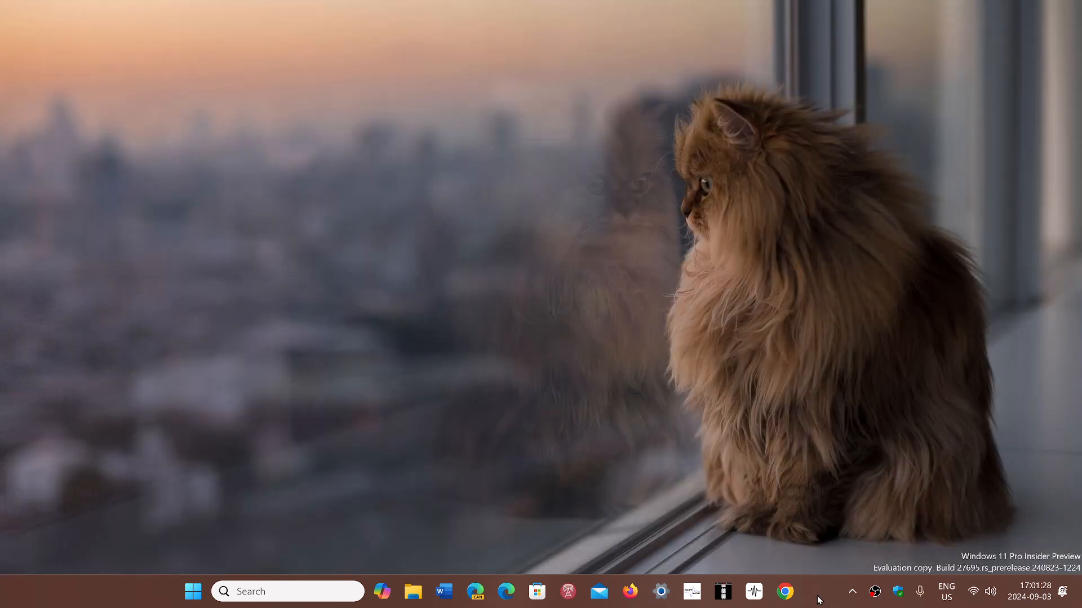